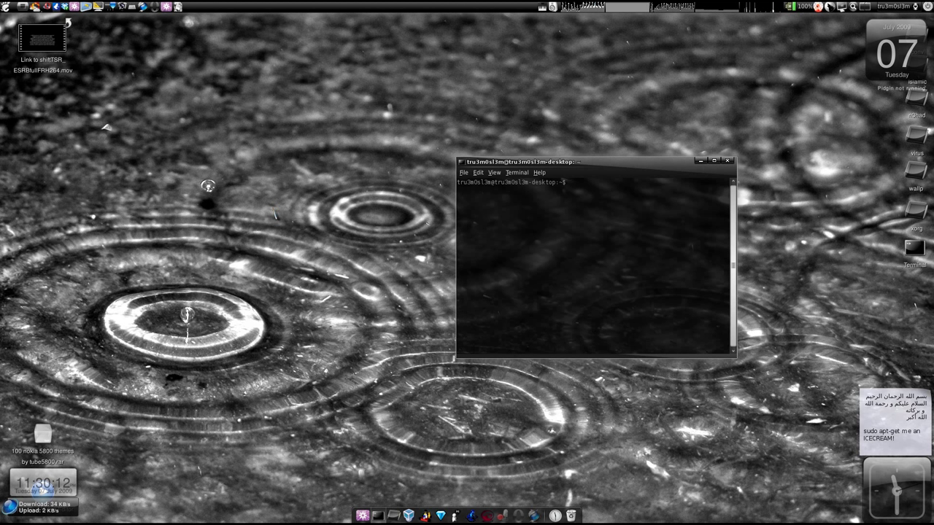
mouse_move(274, 213)
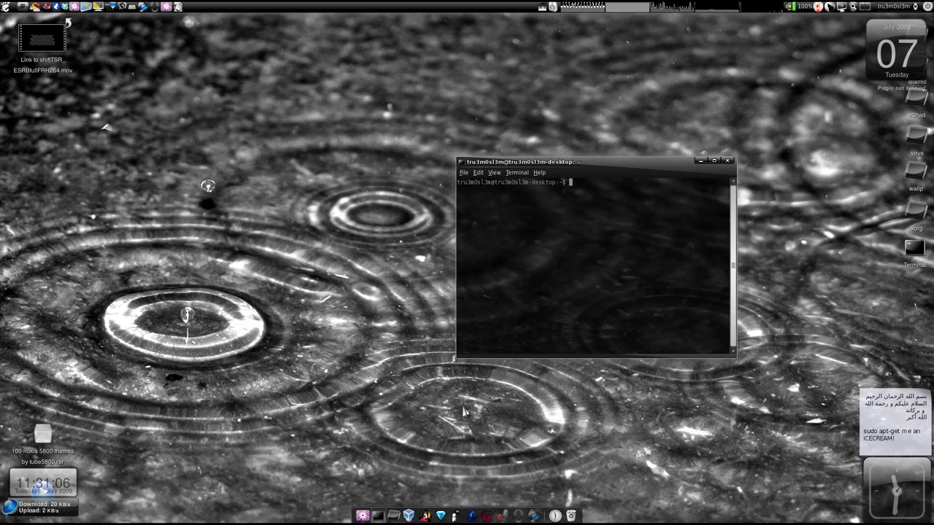
mouse_move(511, 455)
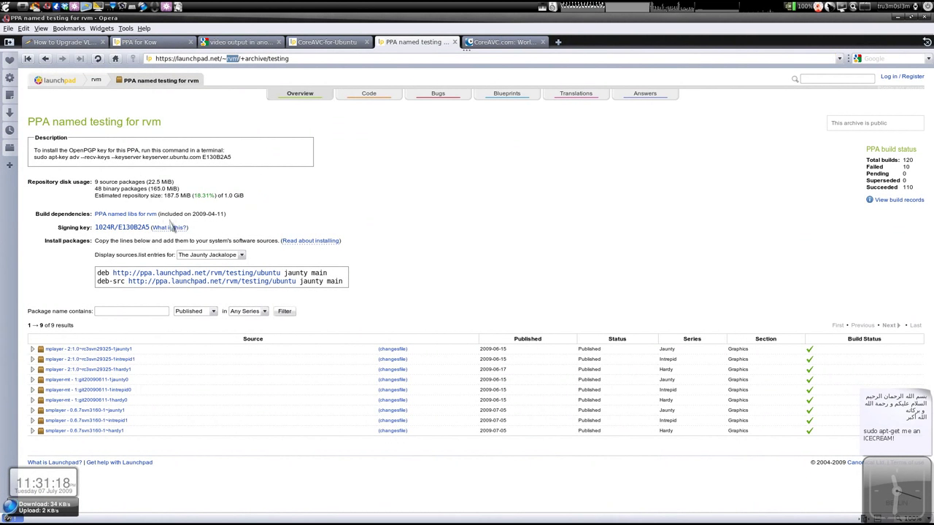
mouse_move(344, 288)
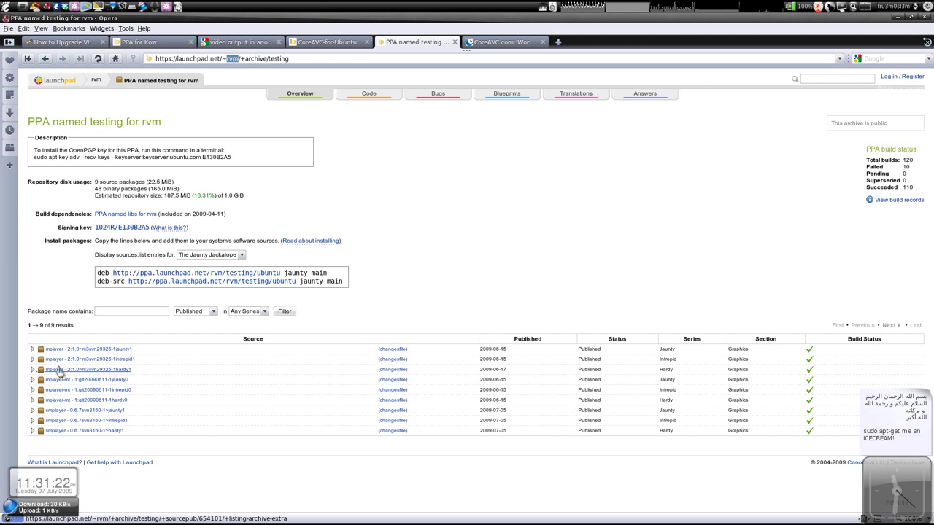
Step: Scroll the rvm testing PPA page down to its published package builds
scroll("down", 3)
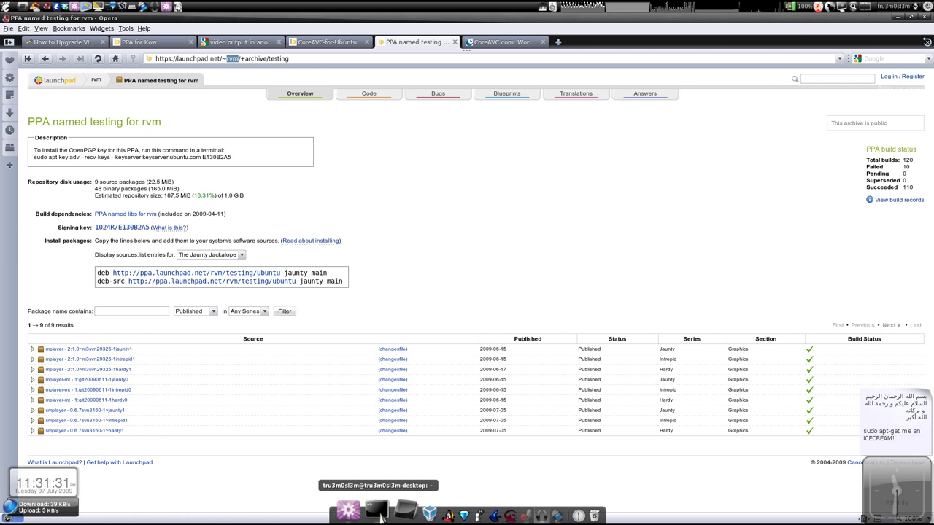
Step: Run sudo gedit /etc/apt/sources.list in the terminal and give the sudo password
left_click(376, 517)
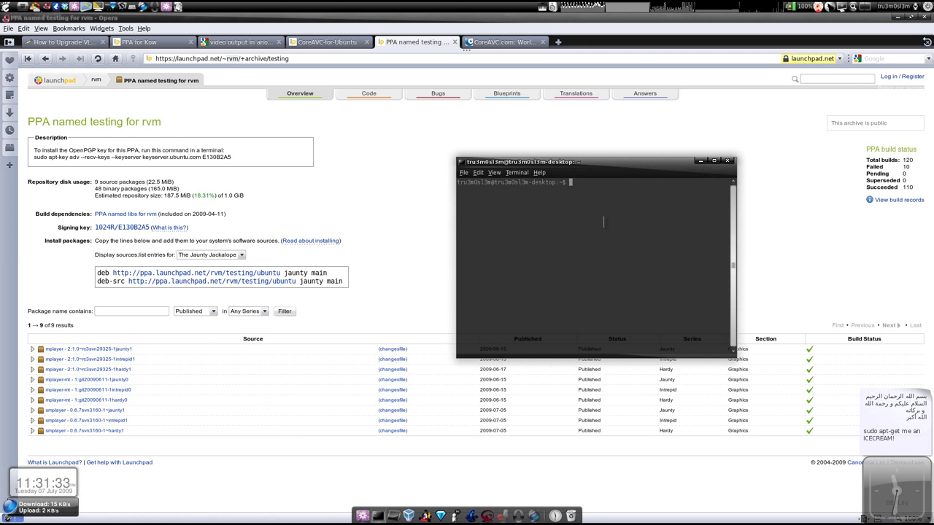
type("sudo gedit /e")
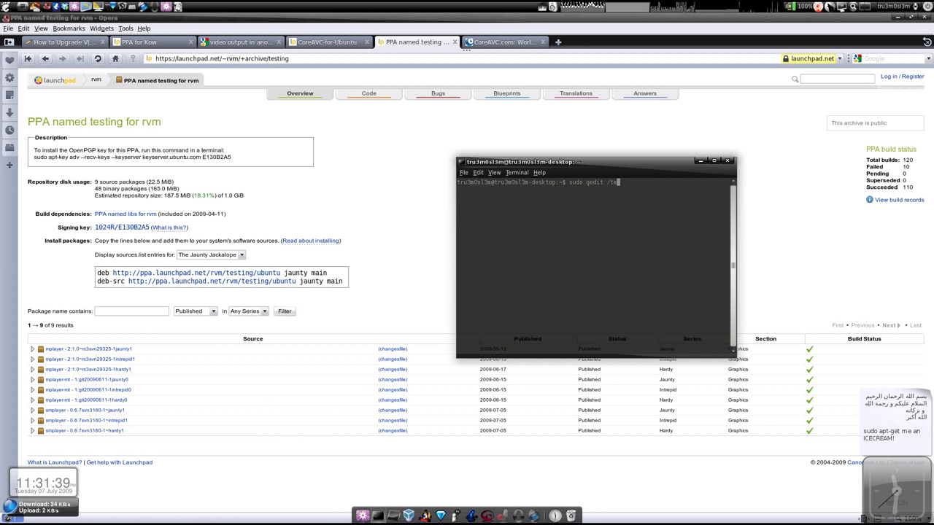
type("tc/apt/s")
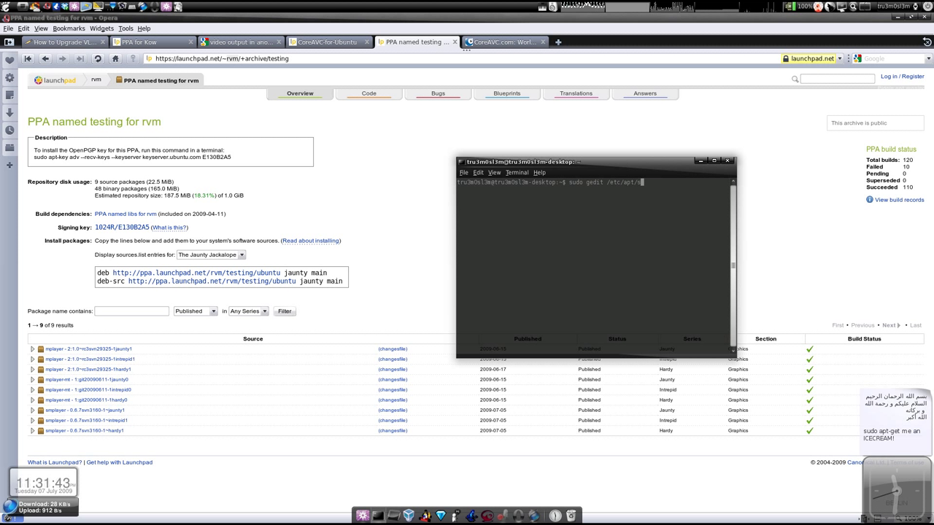
type("ources.list")
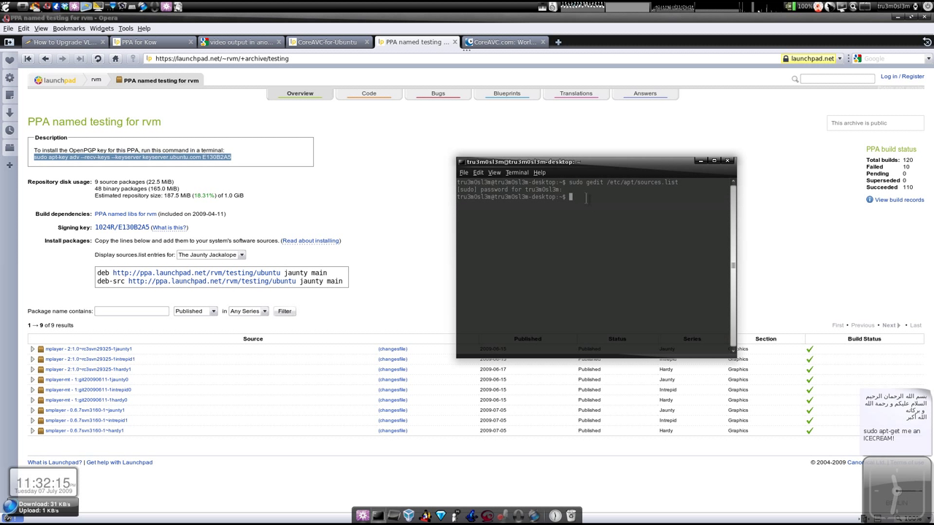
type("sudo apt-key adv --recv-keys --keyserver keyserver.ubuntu.com E130B2A5")
type("sudo apt-get up")
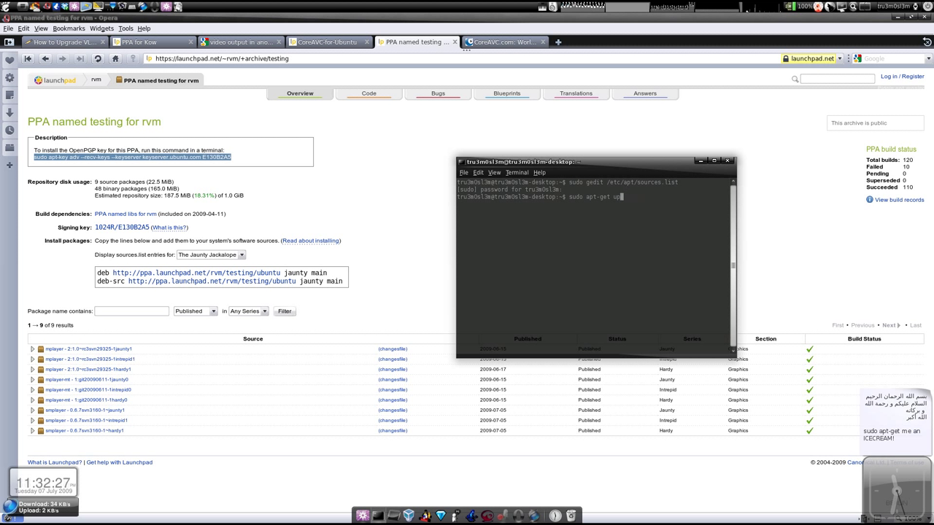
type("date")
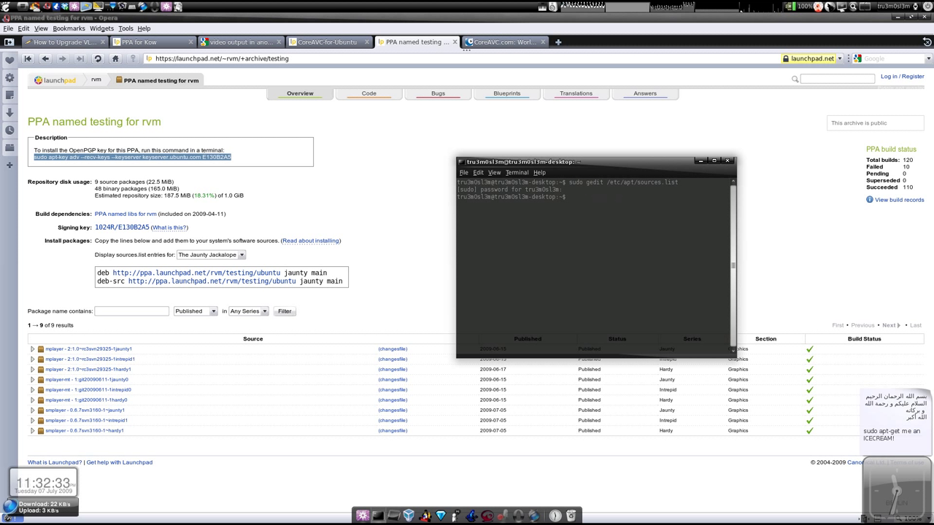
type("sudo")
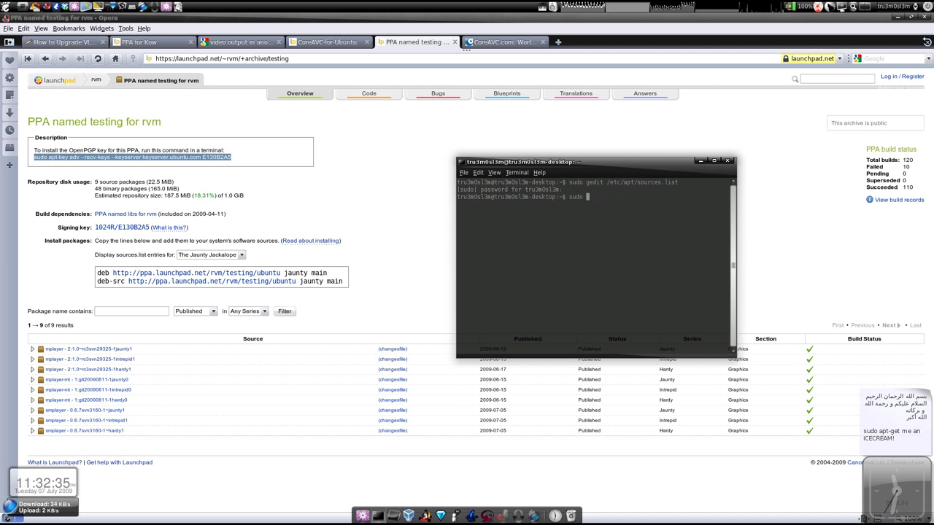
type("apt-fet")
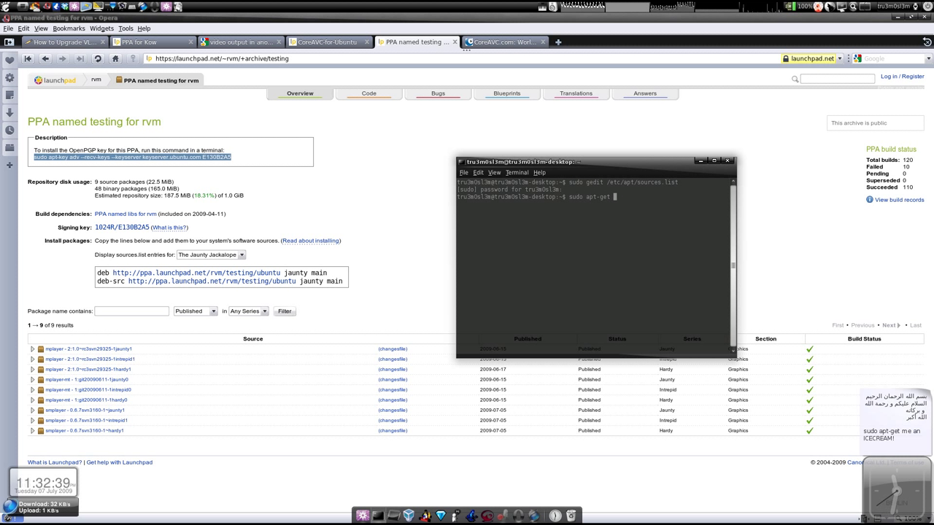
type("install")
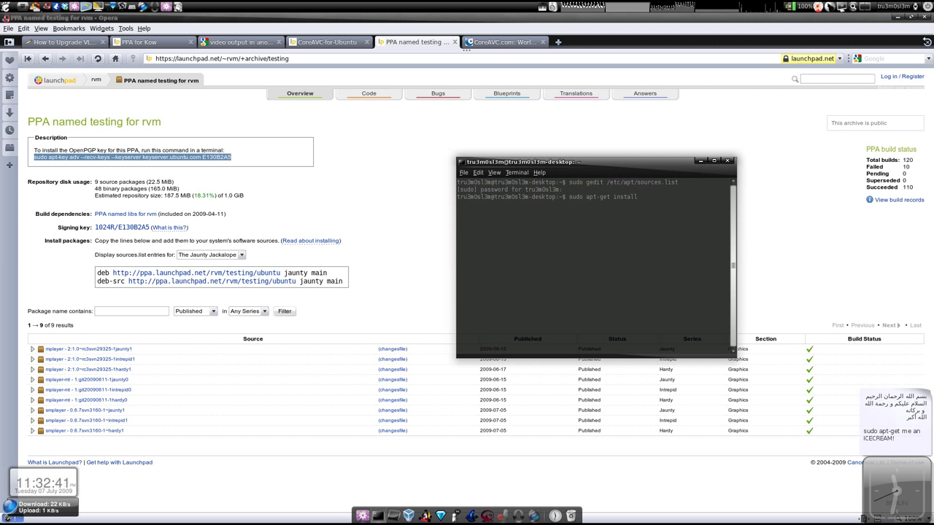
type("mplayer")
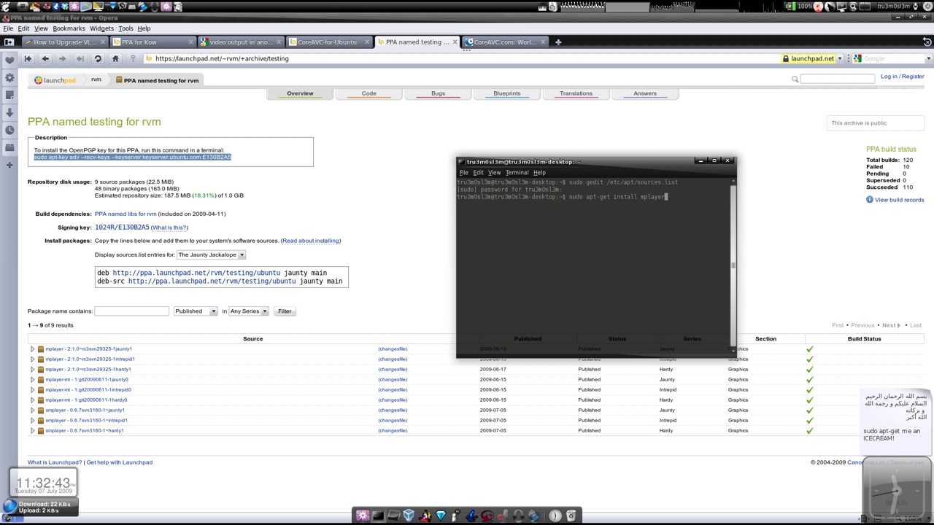
type("s")
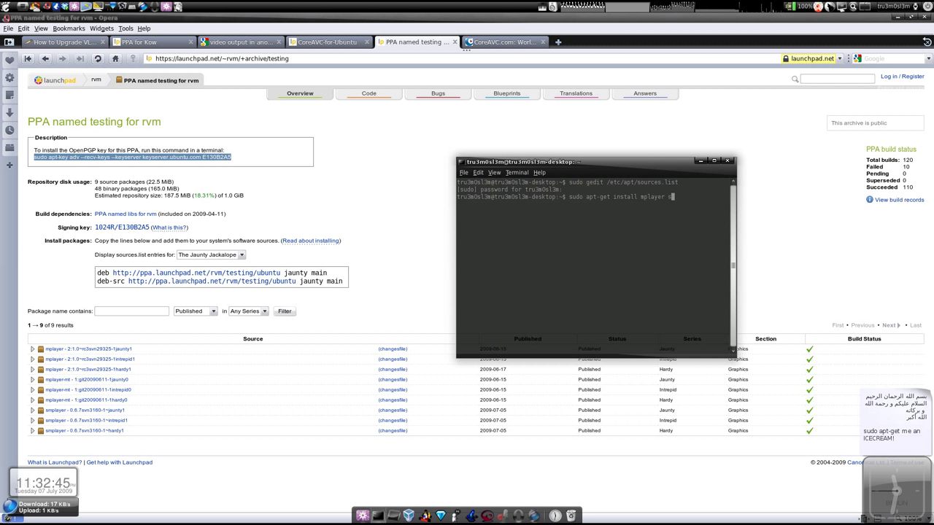
type("mplayer")
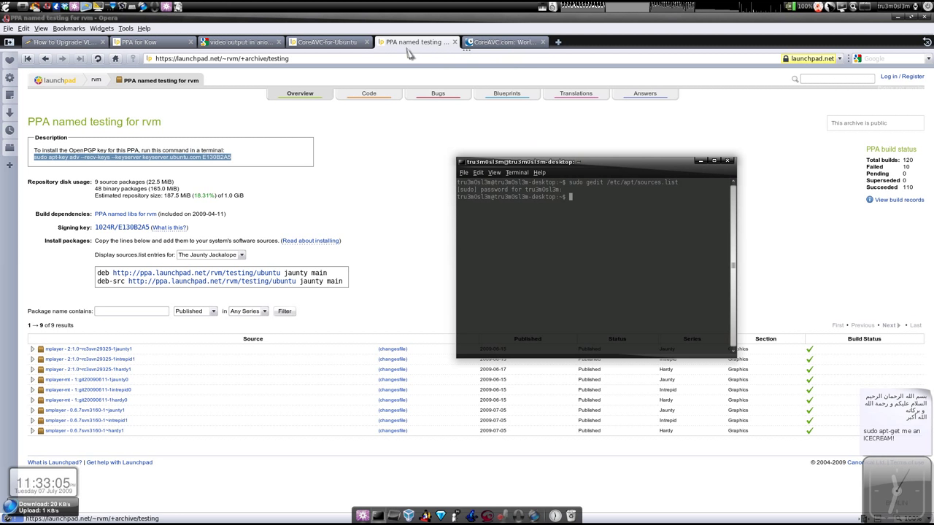
Step: Show the CoreAVC Professional Edition Download/Purchase page in Opera
left_click(502, 41)
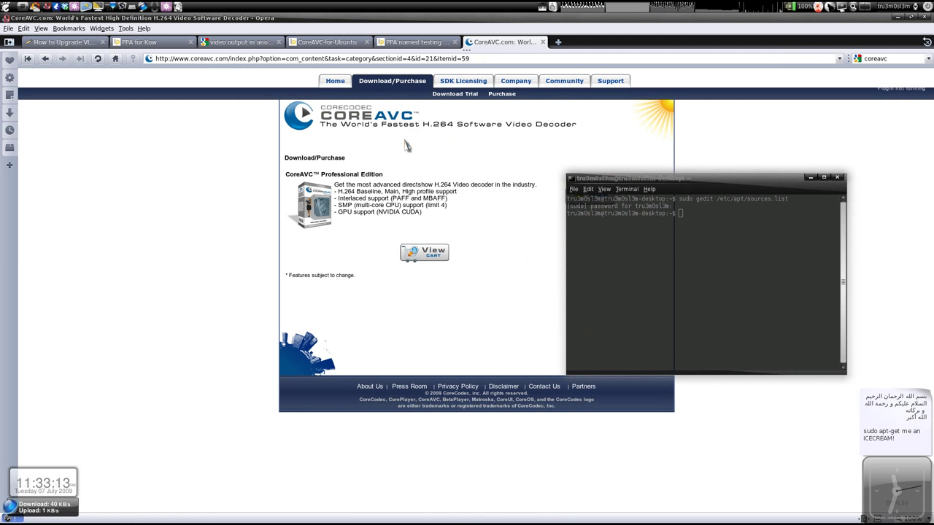
mouse_move(378, 143)
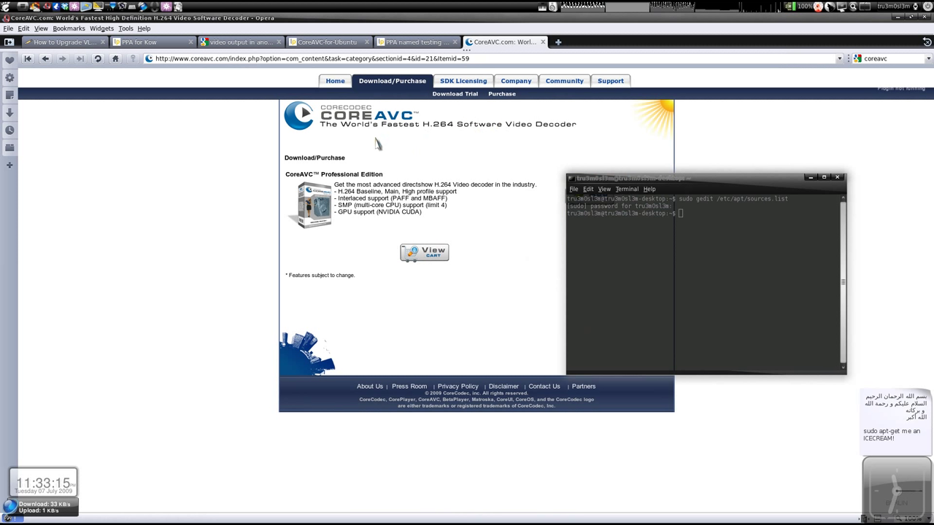
mouse_move(387, 135)
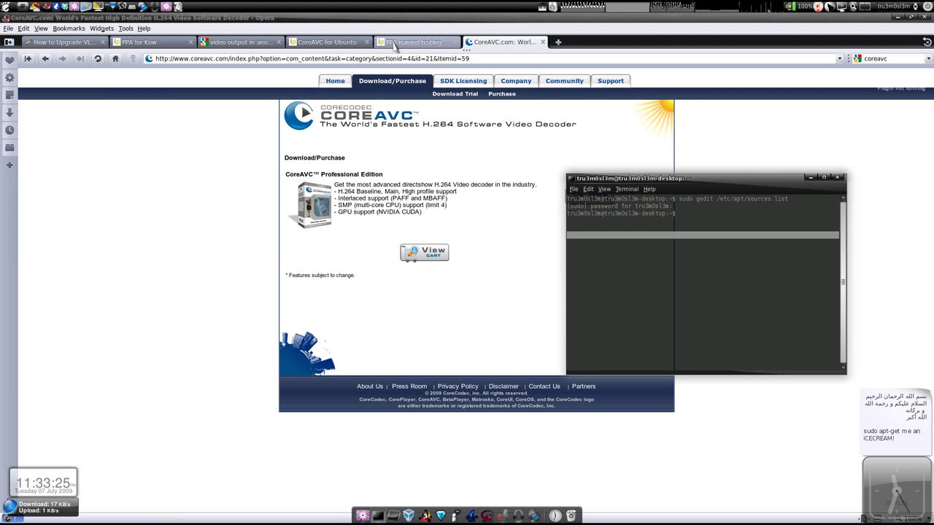
Step: Show the CoreAVC-for-Ubuntu PPA's sources.list entries for Jaunty Jackalope
left_click(326, 41)
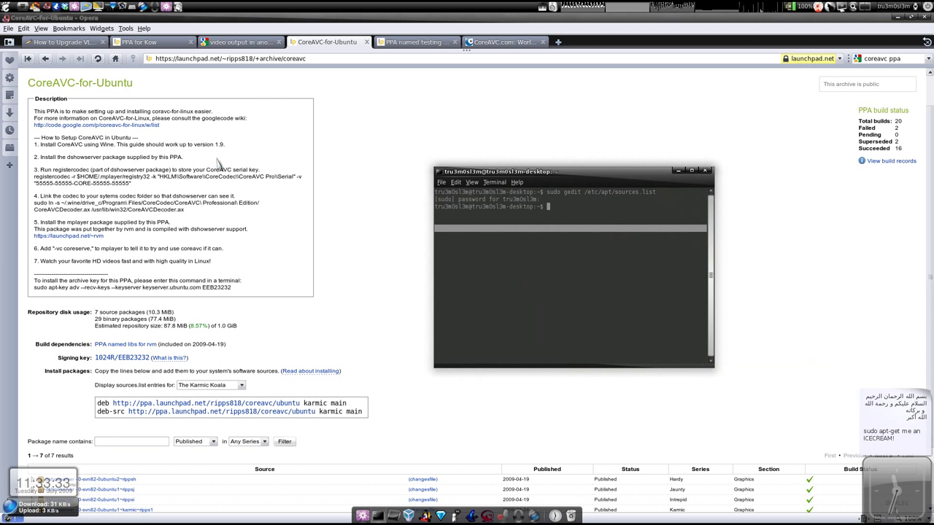
mouse_move(406, 414)
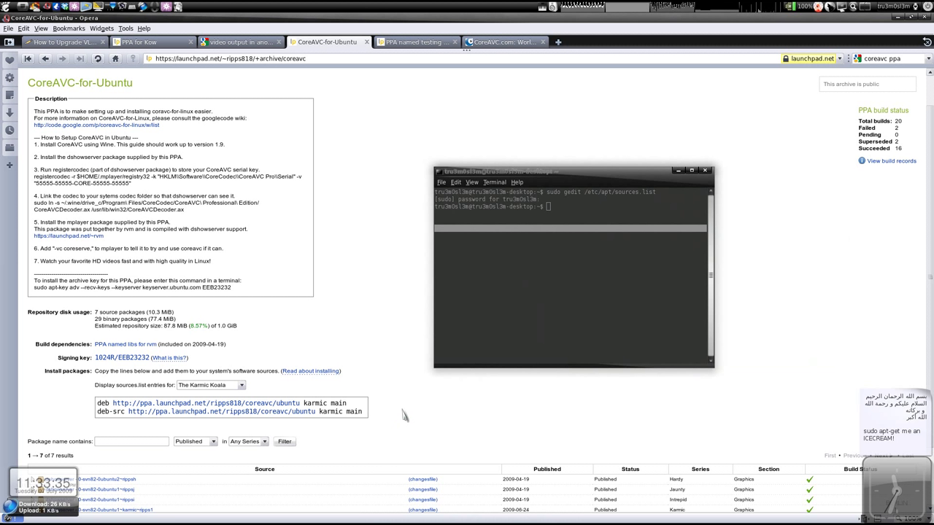
left_click(210, 385)
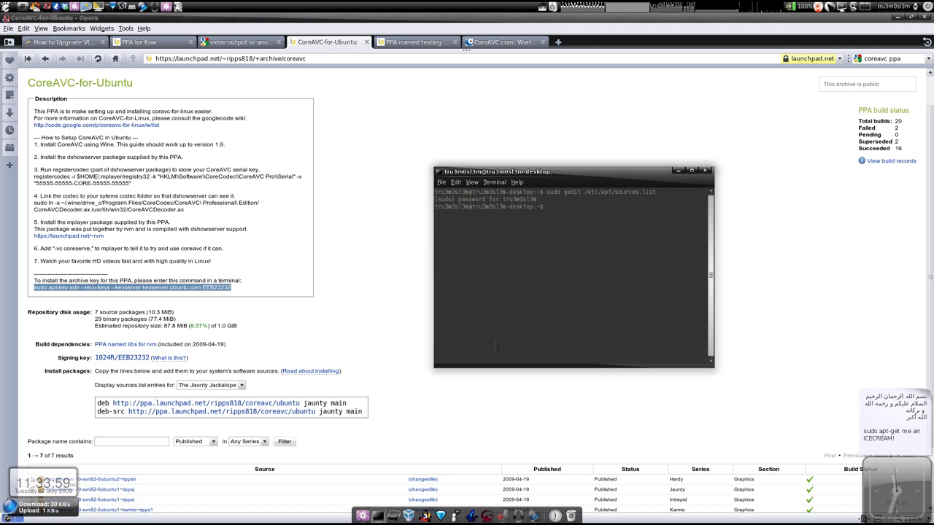
Step: Run sudo apt-get update, then enter sudo apt-get install dshowserver
scroll("down", 3)
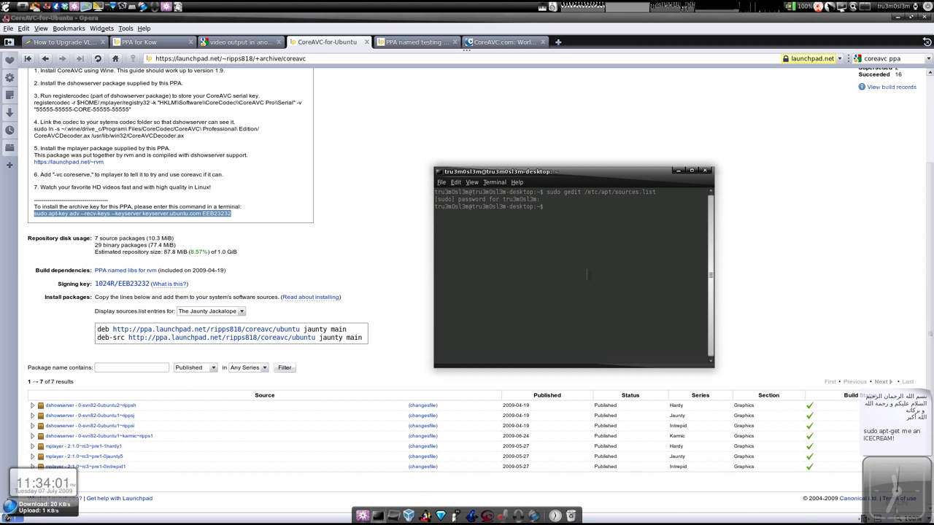
type("sudo gedit /etc/apt/sources.list")
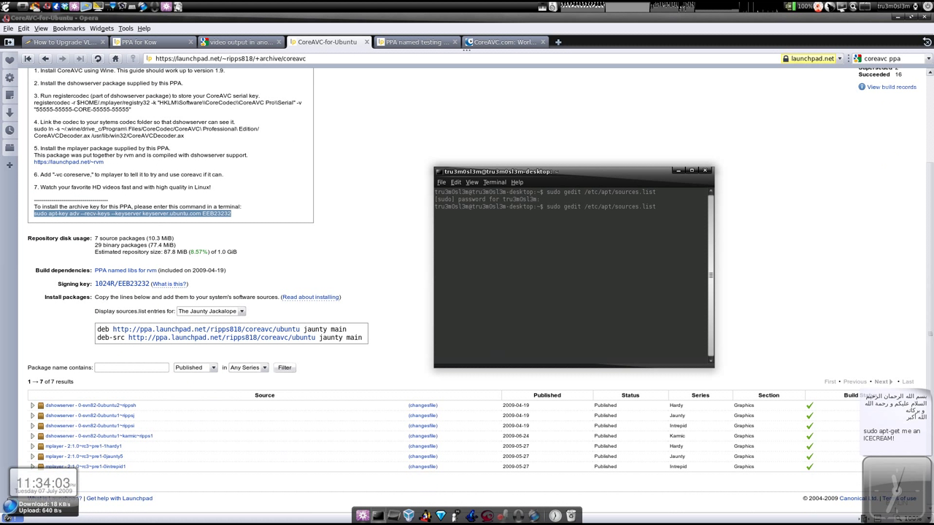
type("sudo apt-get update")
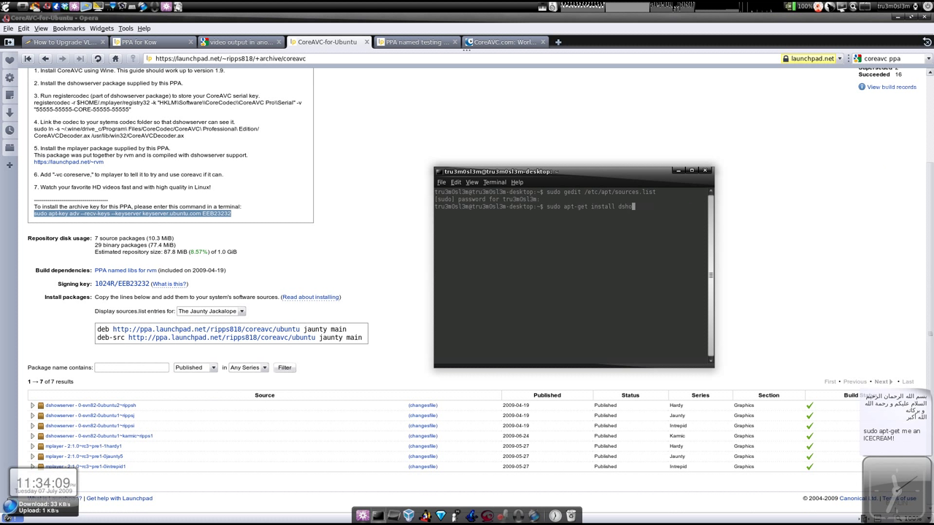
type("serve")
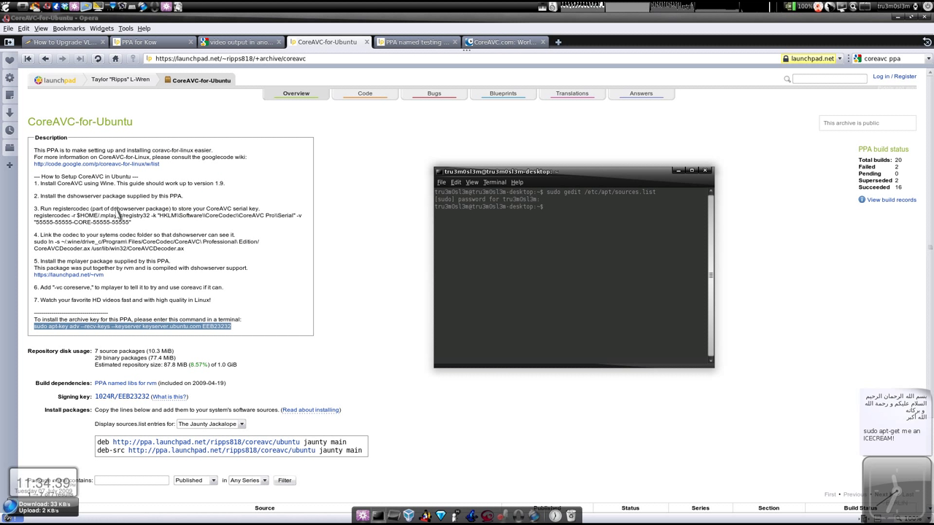
mouse_move(114, 186)
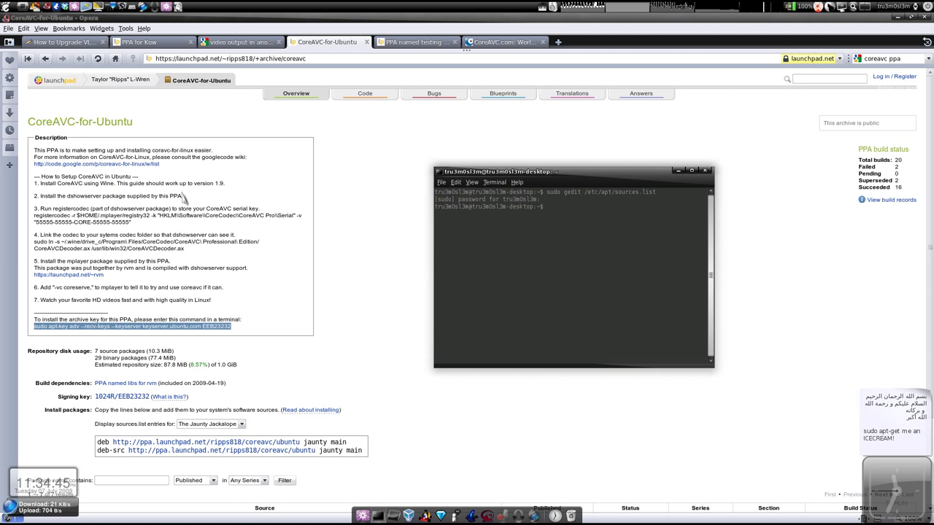
mouse_move(212, 225)
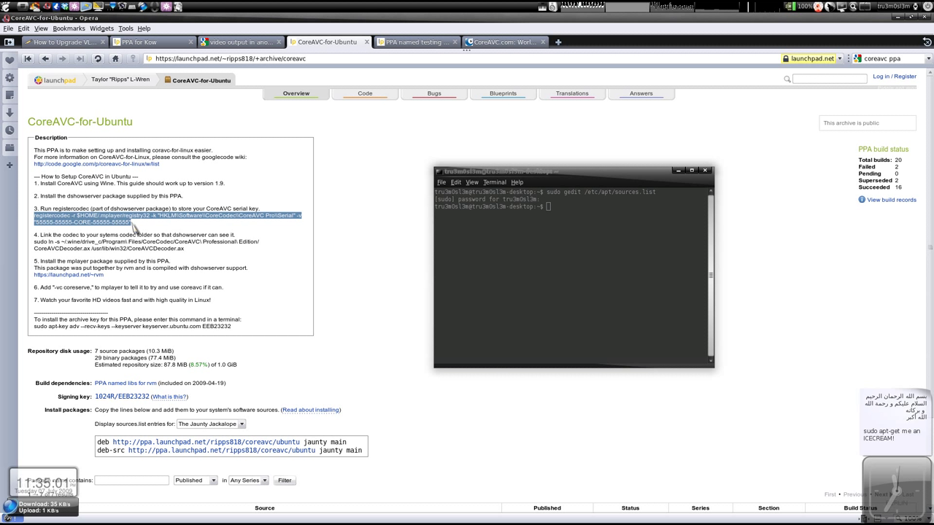
mouse_move(187, 246)
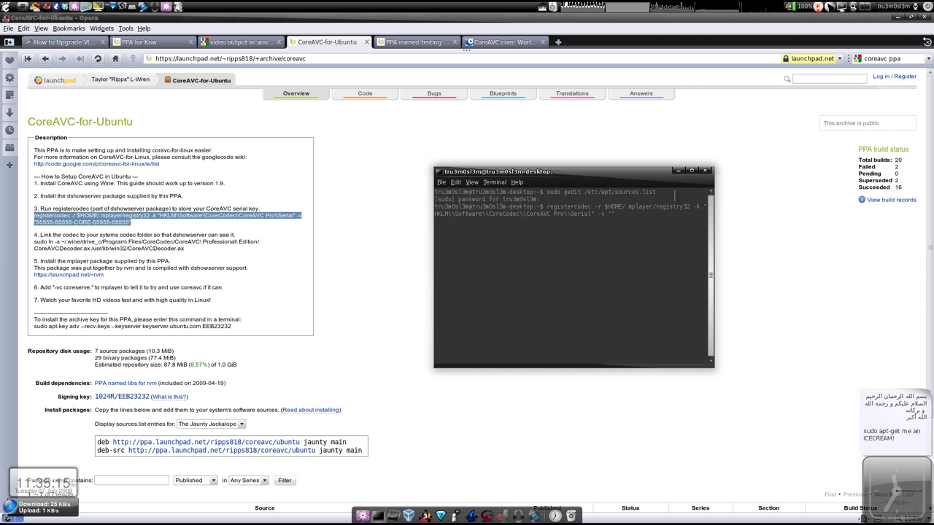
mouse_move(704, 171)
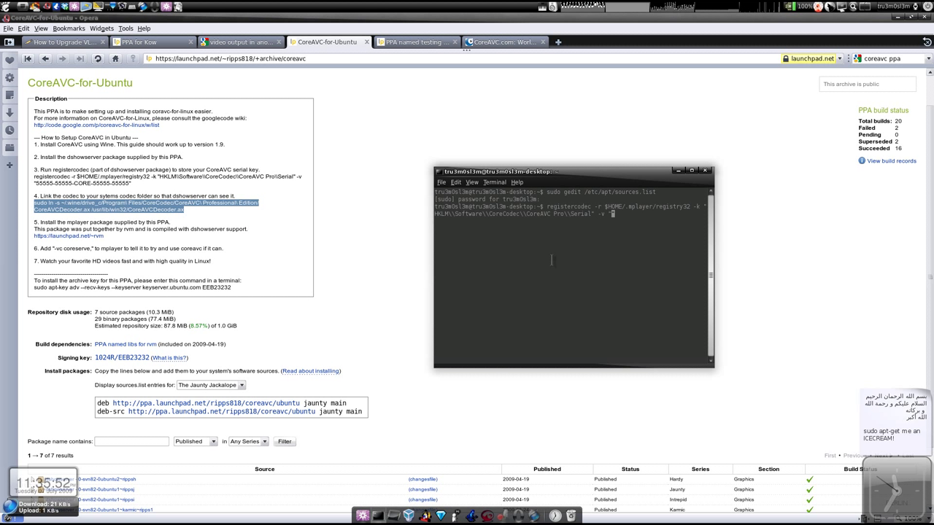
Step: Run sudo apt-get update and select the ln -s codec link command from step 4
type("sudo apt-get update")
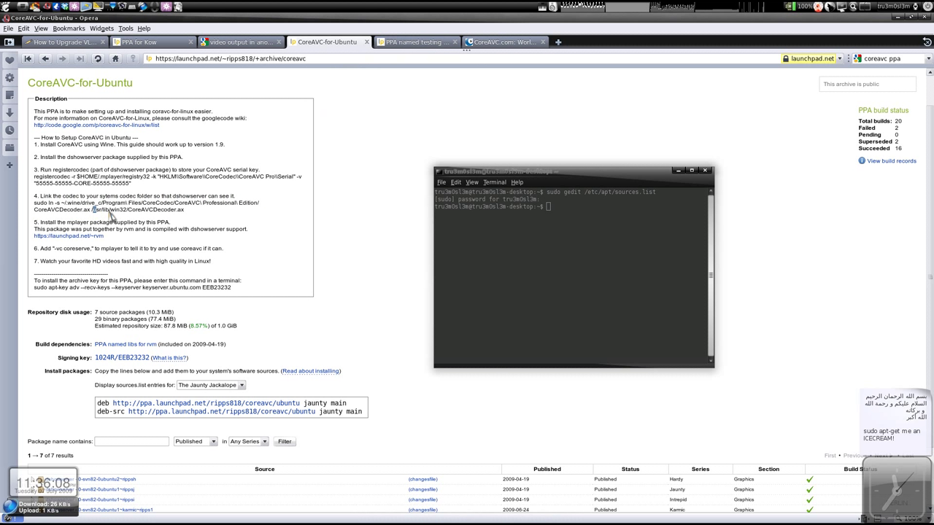
left_click_drag(93, 210, 153, 210)
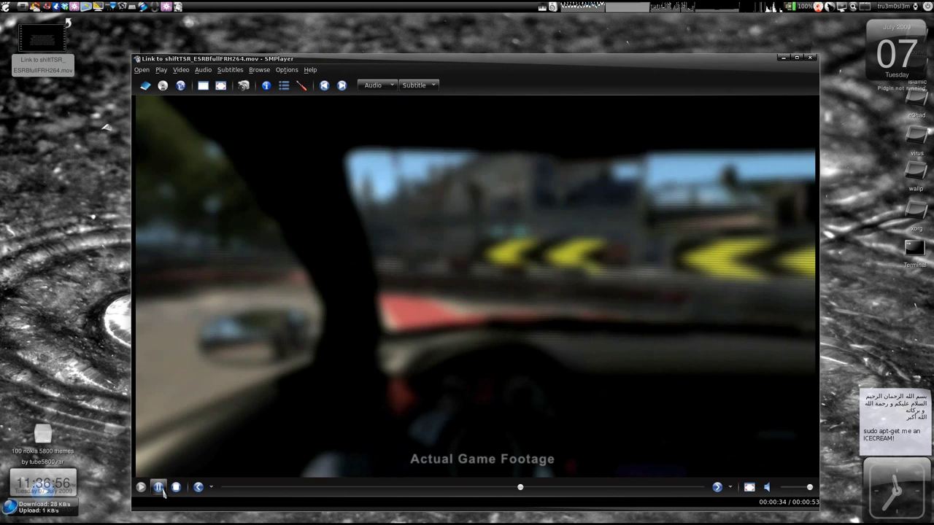
Step: Pause the video and check its file properties show the coreavc video codec and the audio codec
left_click(158, 487)
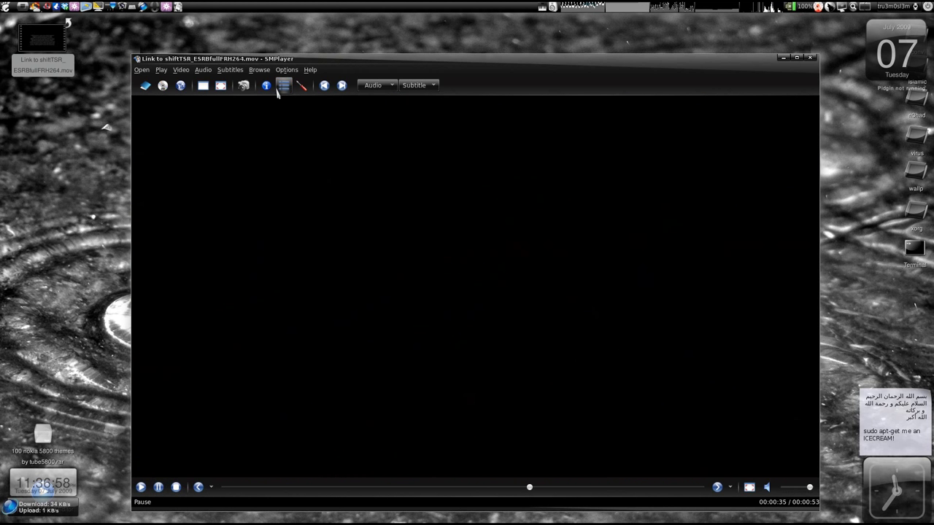
left_click(265, 84)
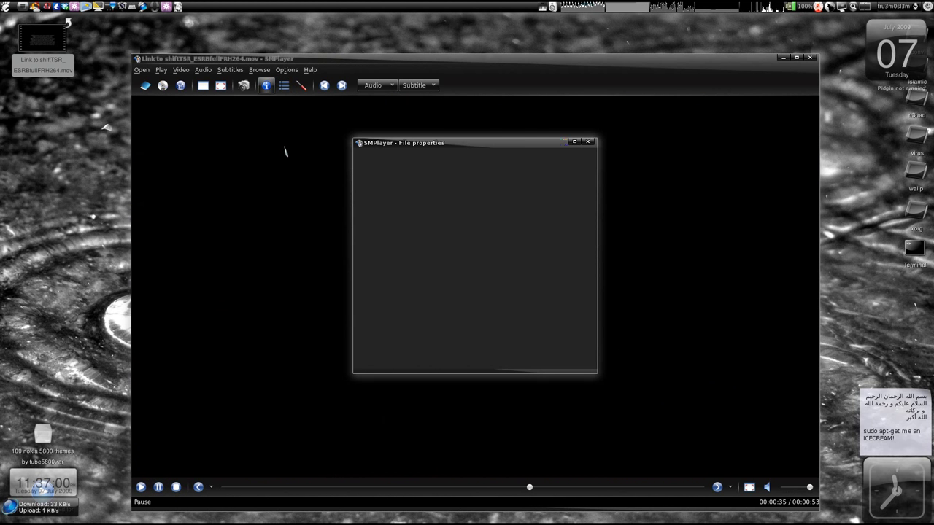
left_click(456, 159)
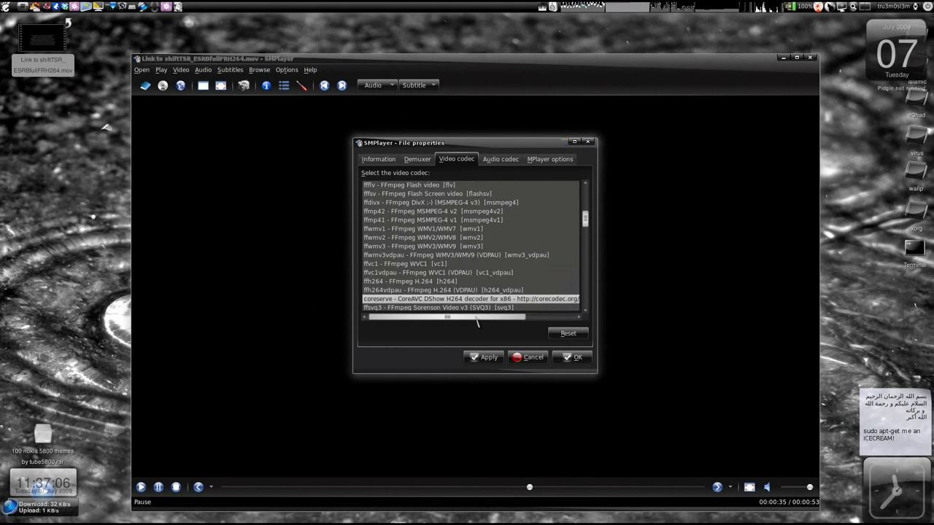
left_click(500, 159)
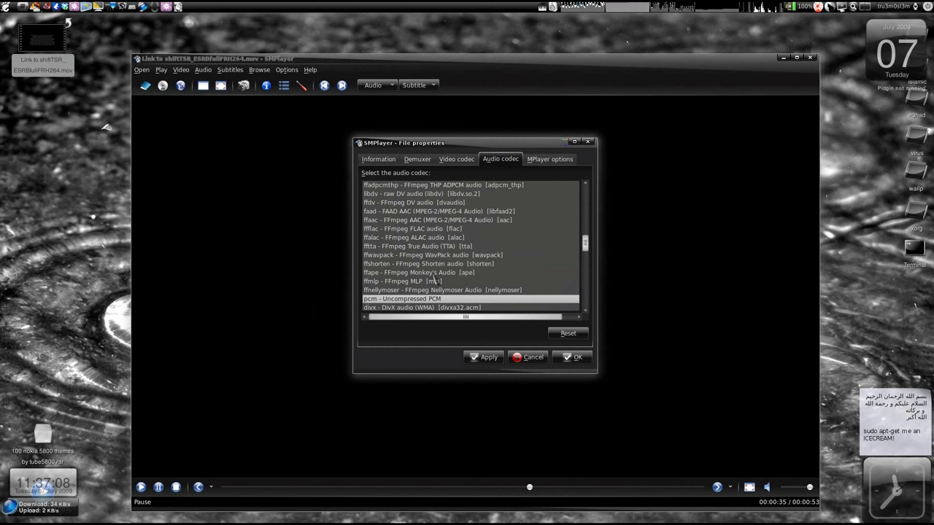
left_click(533, 356)
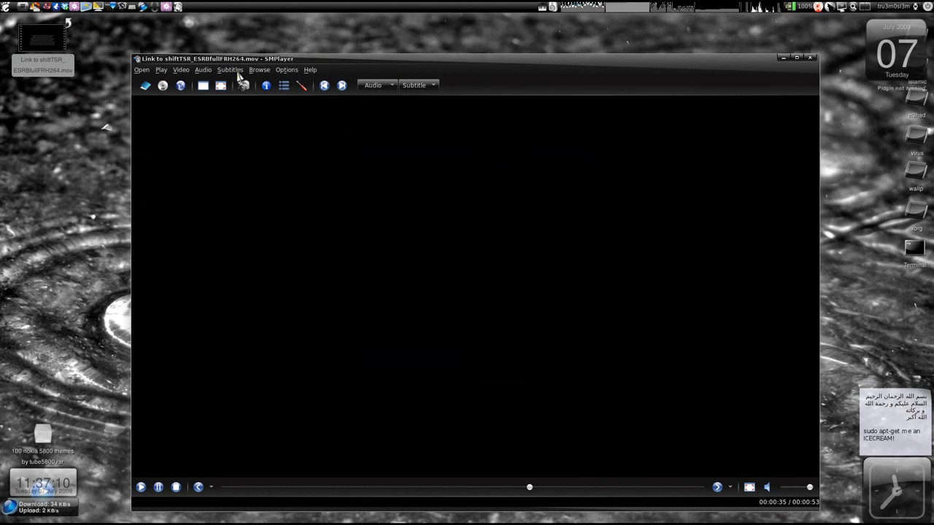
left_click(286, 70)
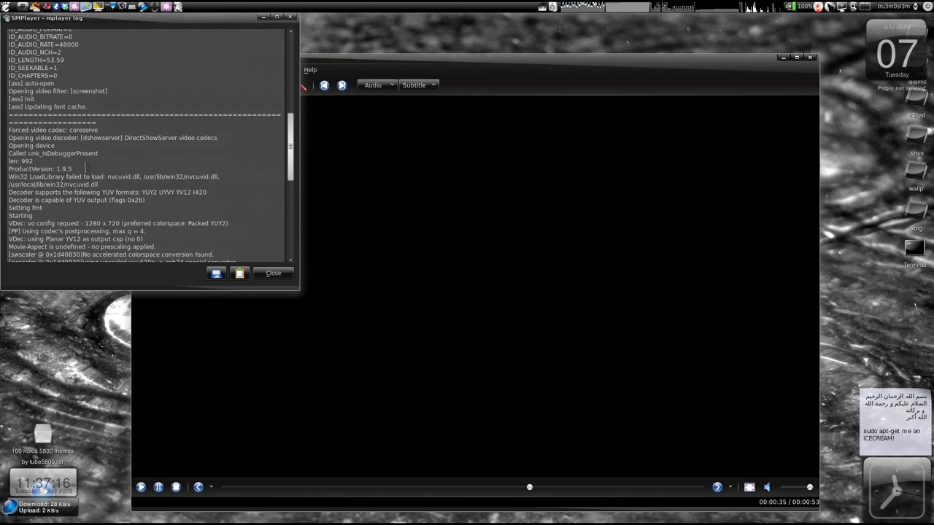
double_click(53, 130)
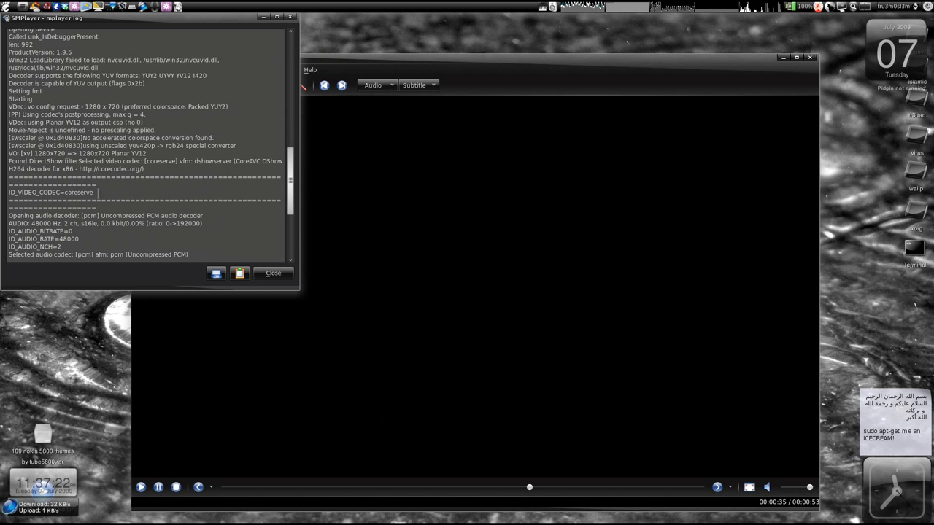
left_click(273, 273)
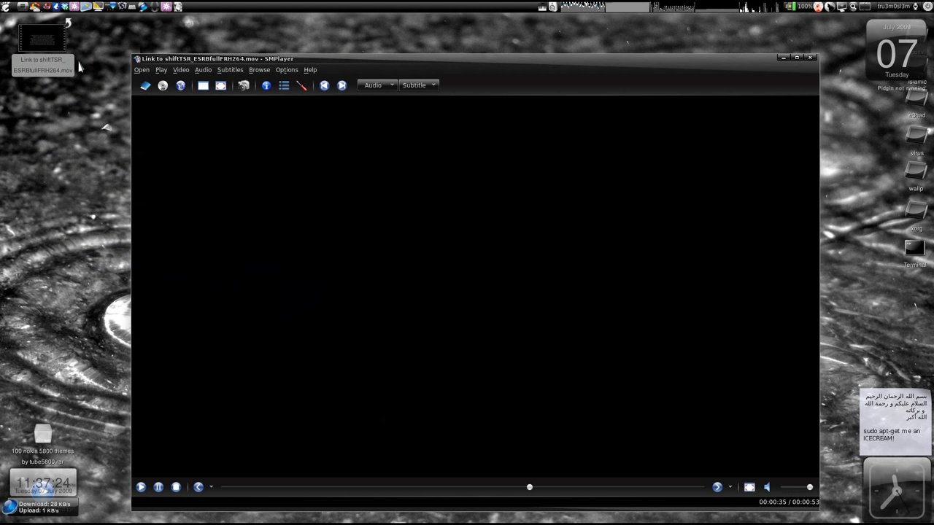